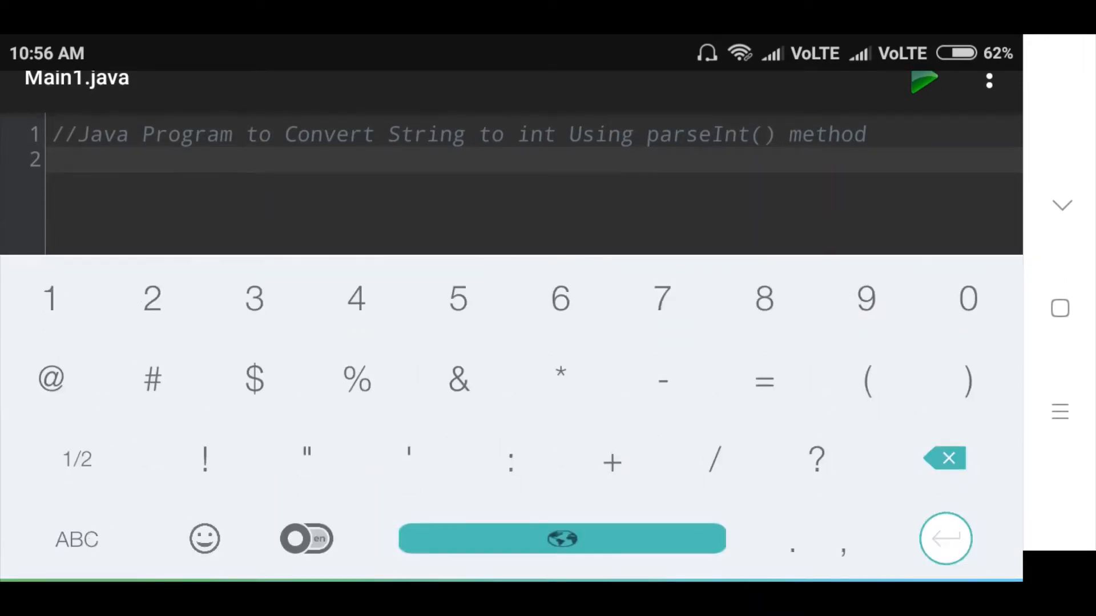
Step: Write public class Main1 containing an empty public static void main(String args[]) method
{"action": "type", "text": "public class"}
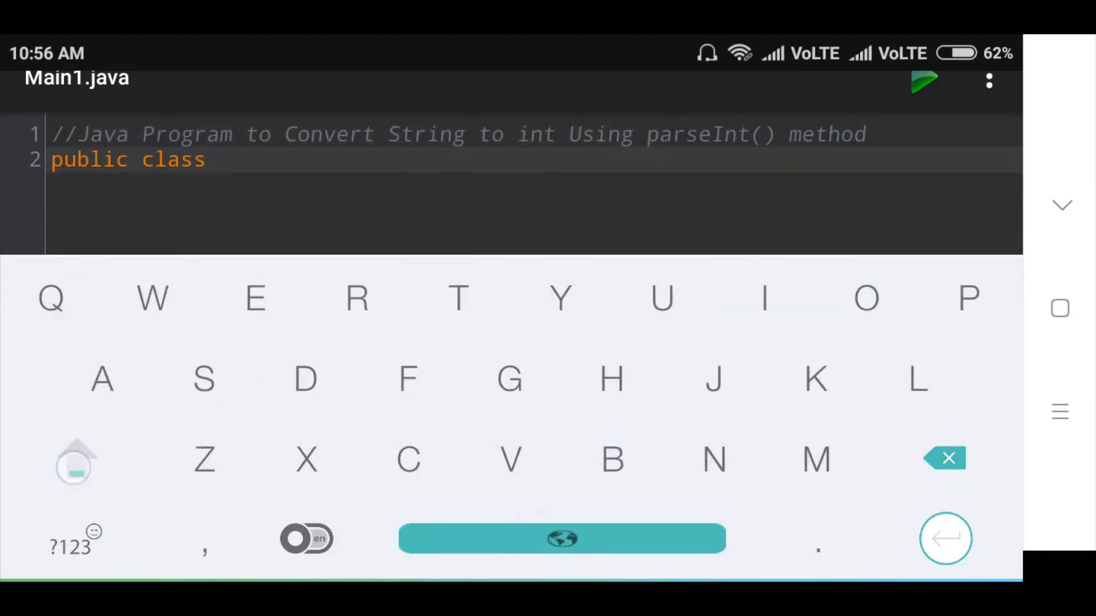
{"action": "type", "text": "Main1"}
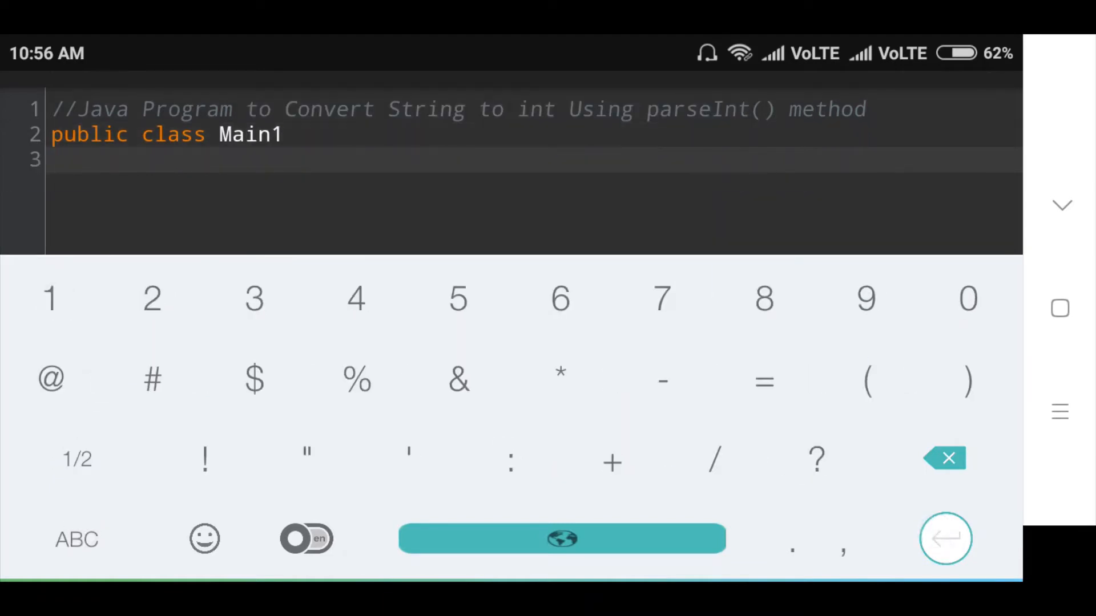
{"action": "left_click", "coordinate": [77, 459]}
{"action": "type", "text": "public s"}
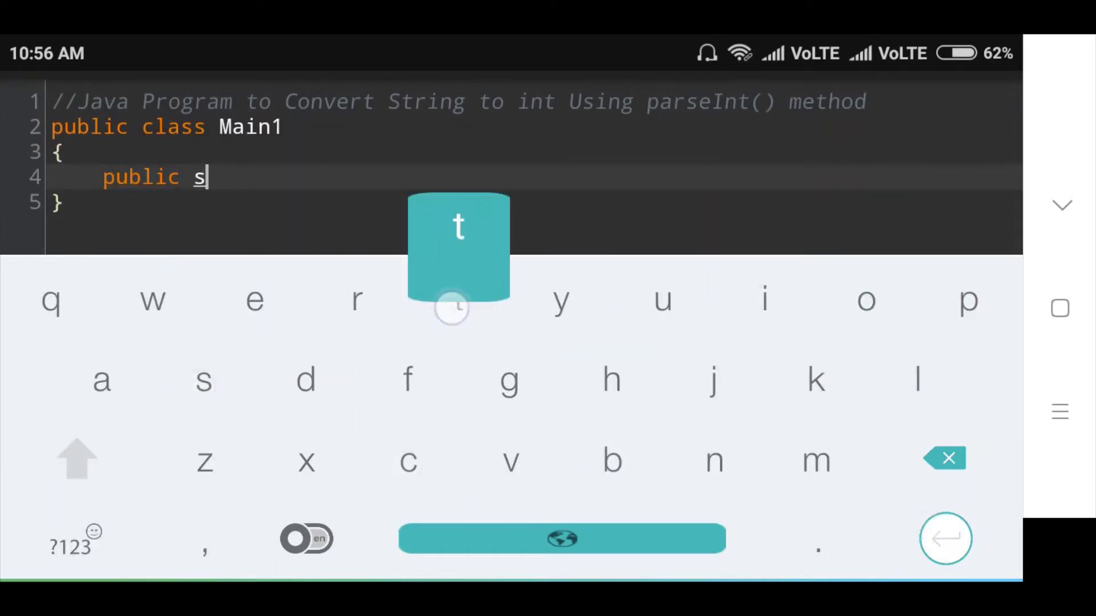
{"action": "type", "text": "tatic void main("}
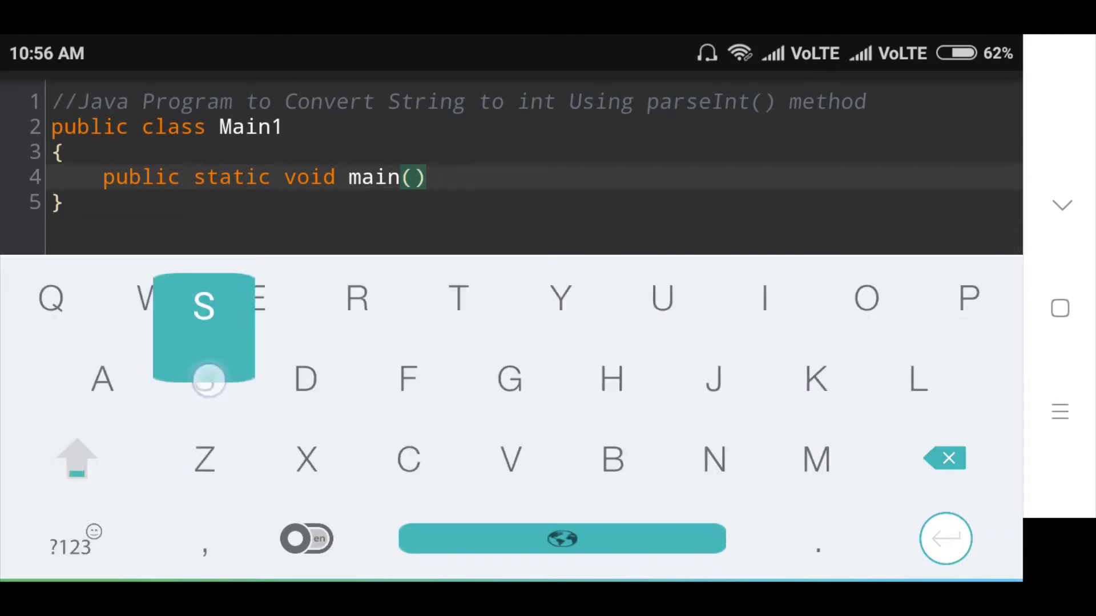
{"action": "type", "text": "String args["}
{"action": "type", "text": "{}"}
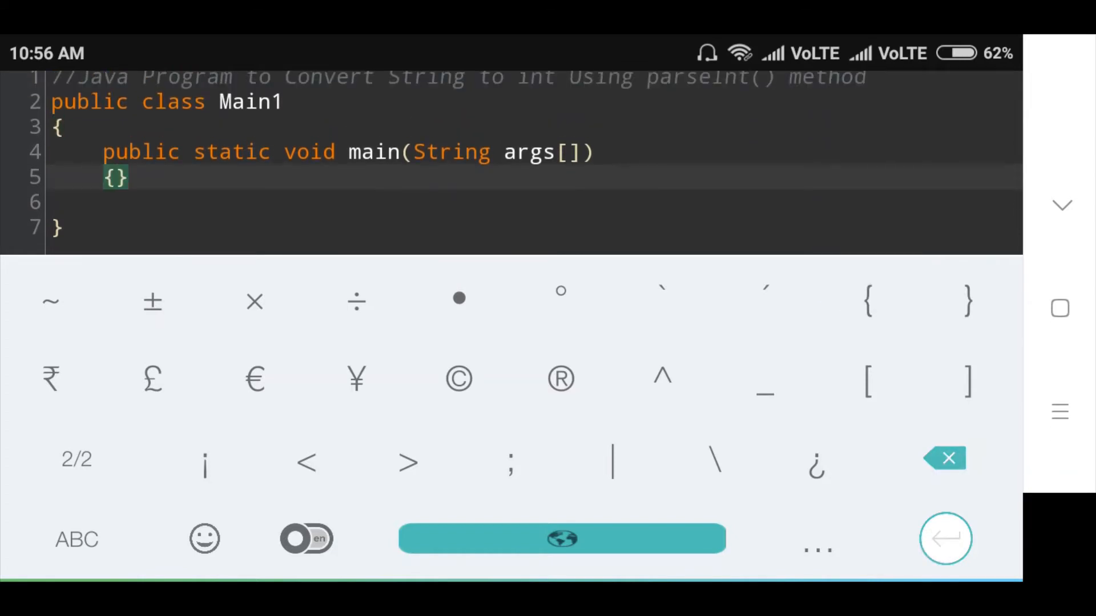
{"action": "key", "text": "enter"}
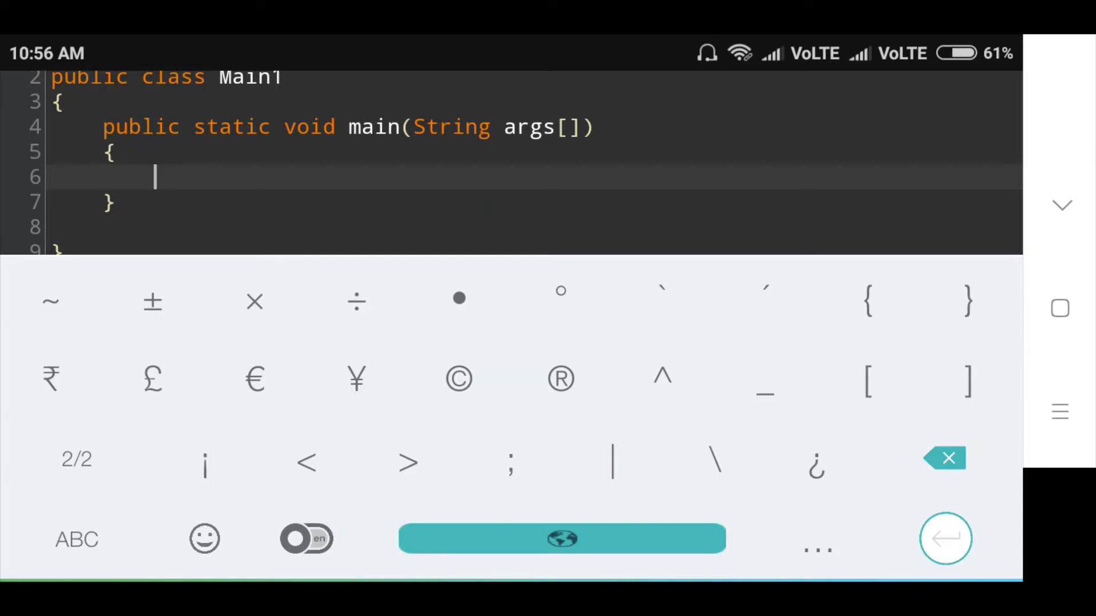
Step: Add String str1="234"; and String str2="4567"; on separate lines in main
{"action": "left_click", "coordinate": [76, 539]}
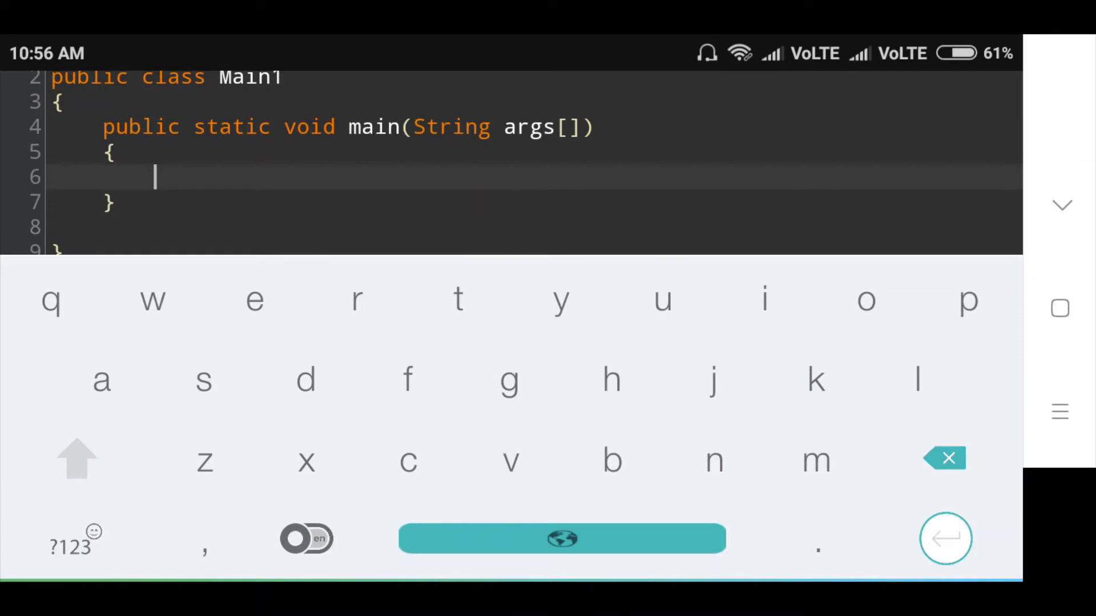
{"action": "type", "text": "Stri"}
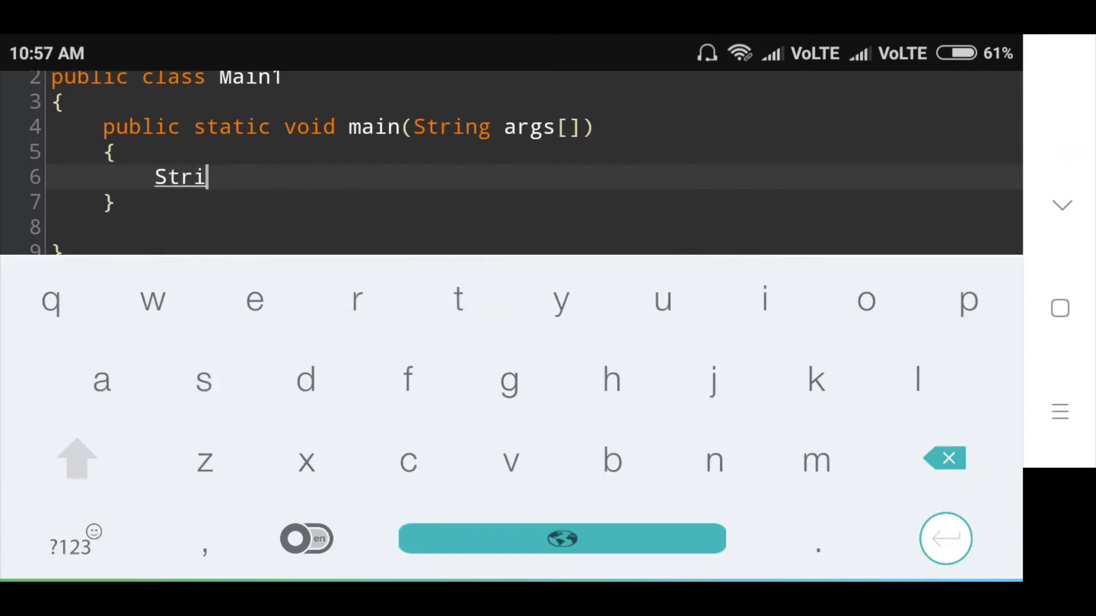
{"action": "type", "text": "ng"}
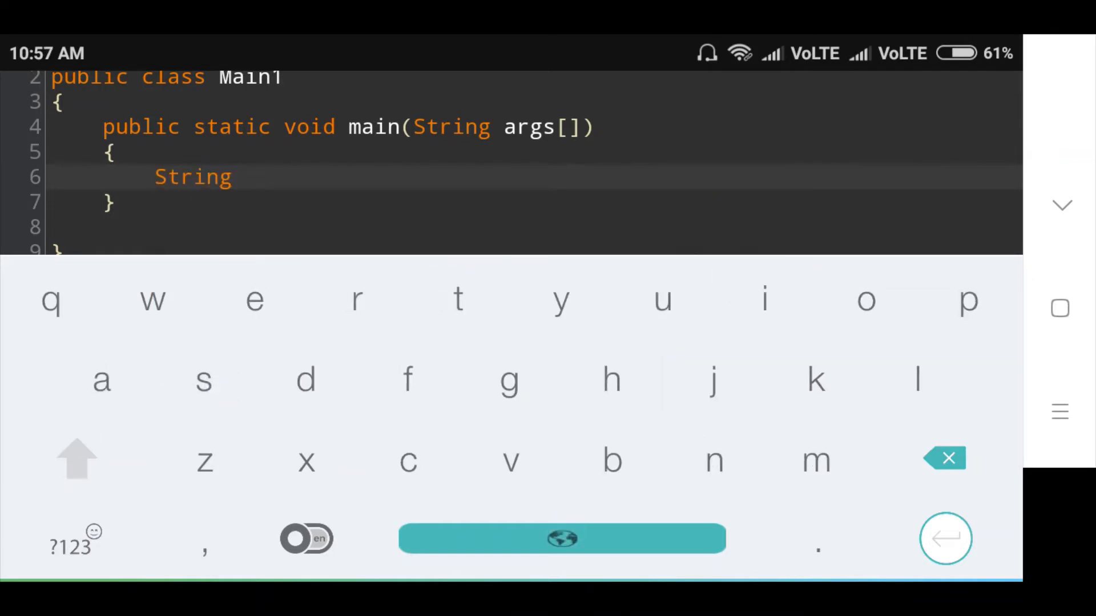
{"action": "type", "text": "str1=\"23"}
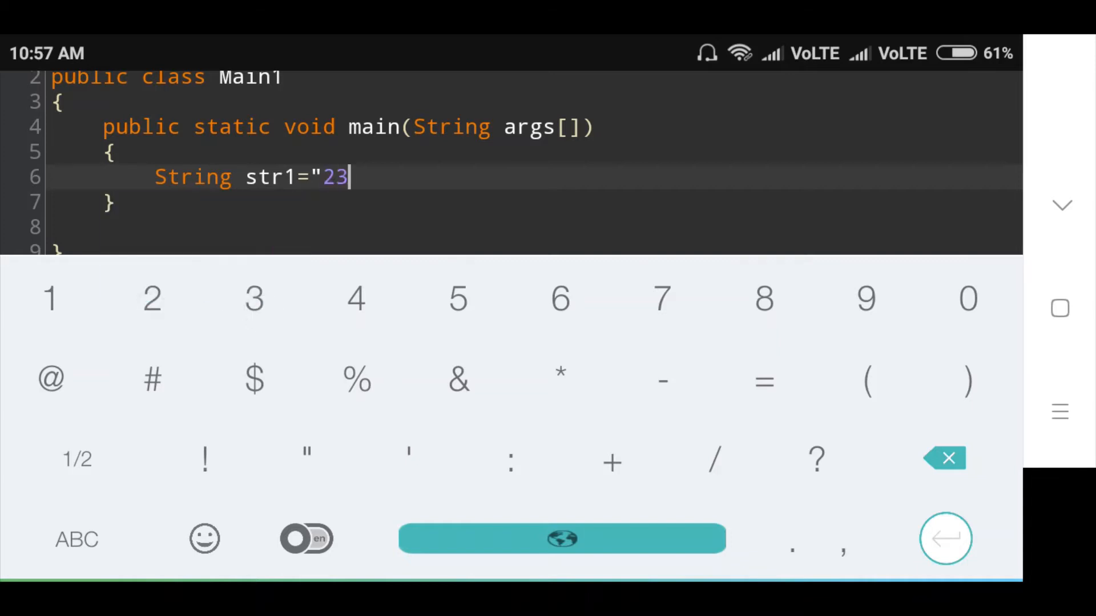
{"action": "left_click", "coordinate": [306, 458]}
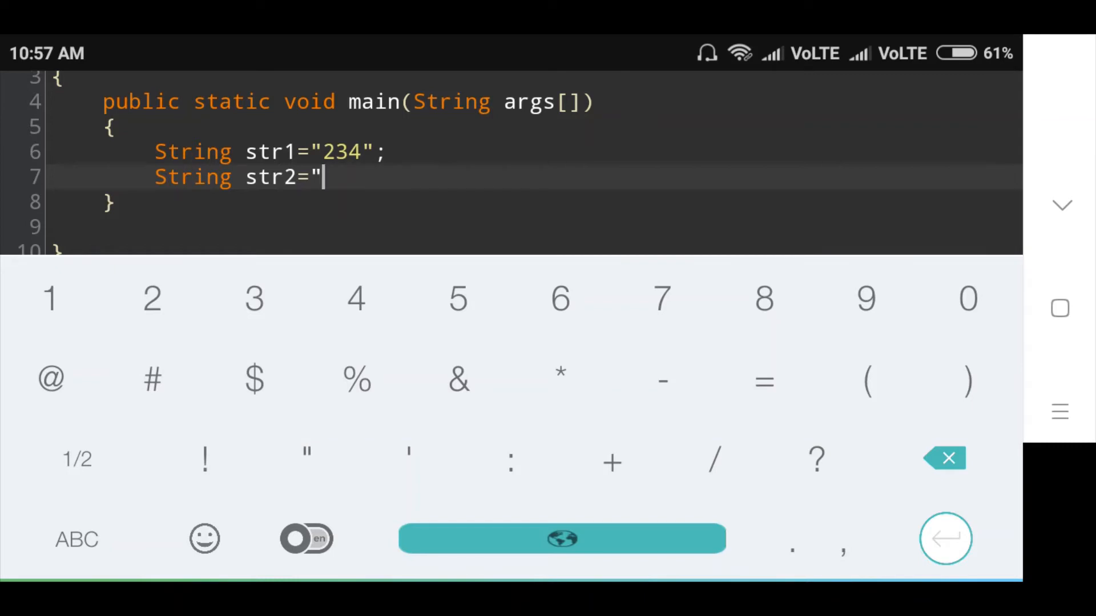
{"action": "type", "text": "456"}
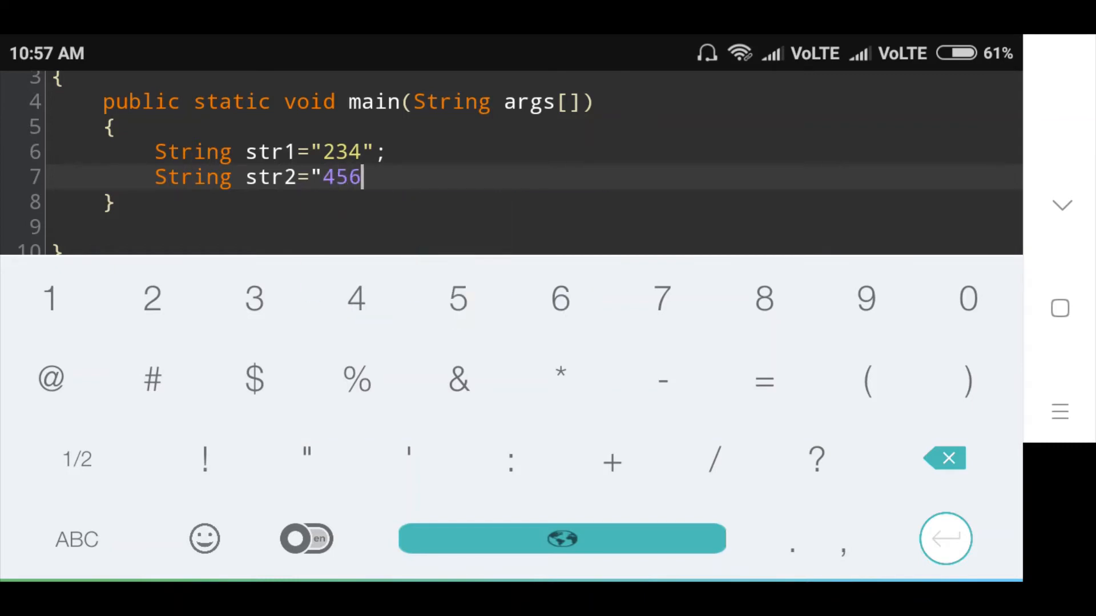
{"action": "left_click", "coordinate": [662, 299]}
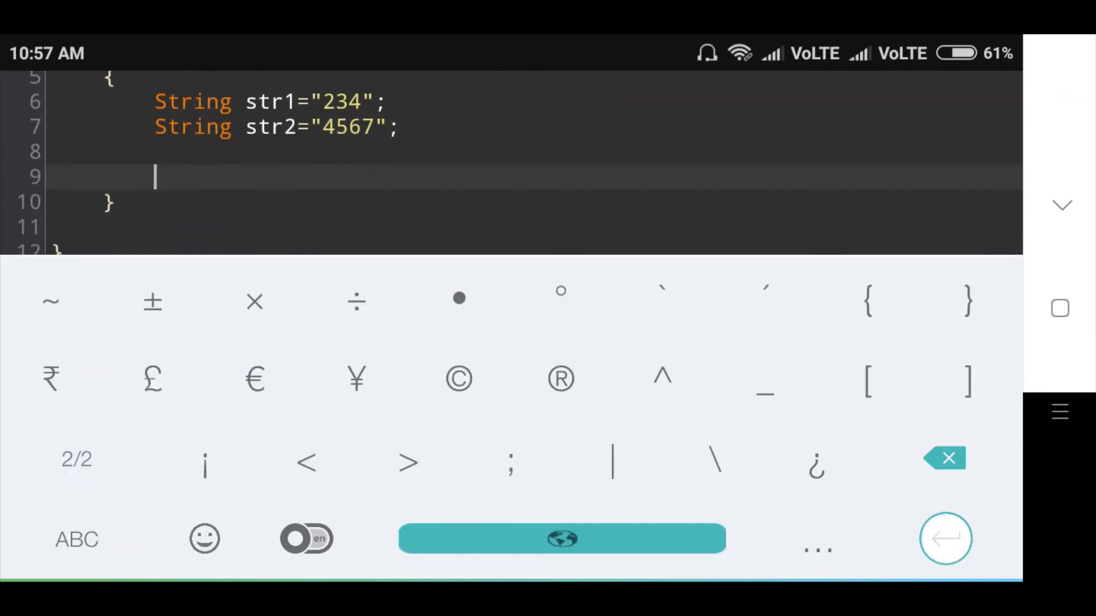
{"action": "left_click", "coordinate": [75, 540]}
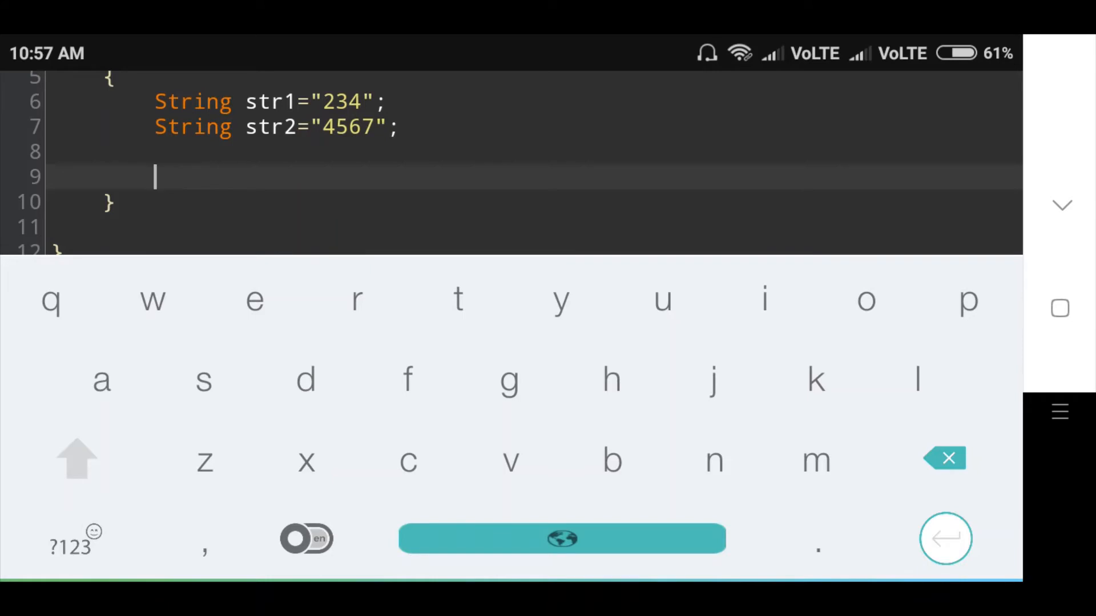
Step: Add int num1=Integer.parseInt(str1); and int num2=Integer.parseInt(str2); on lines 9 and 10
{"action": "type", "text": "int"}
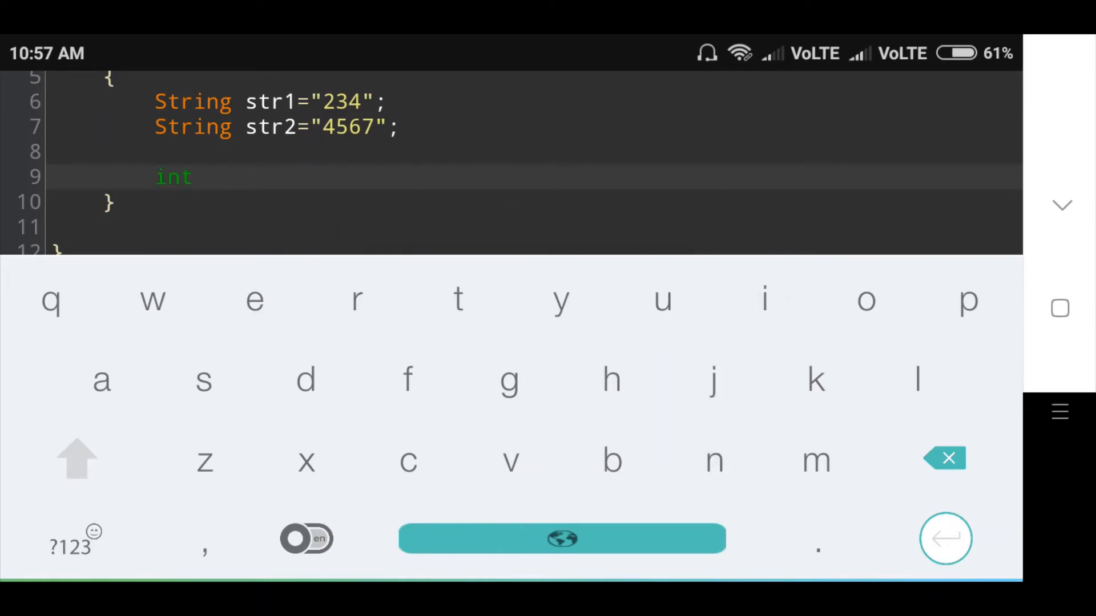
{"action": "type", "text": "num1="}
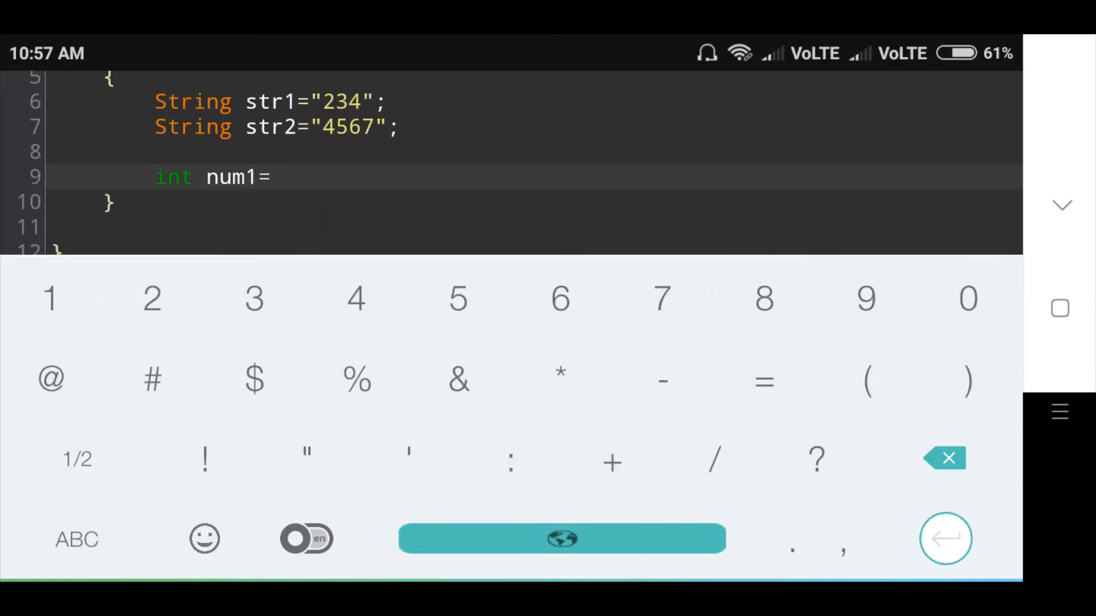
{"action": "left_click", "coordinate": [77, 539]}
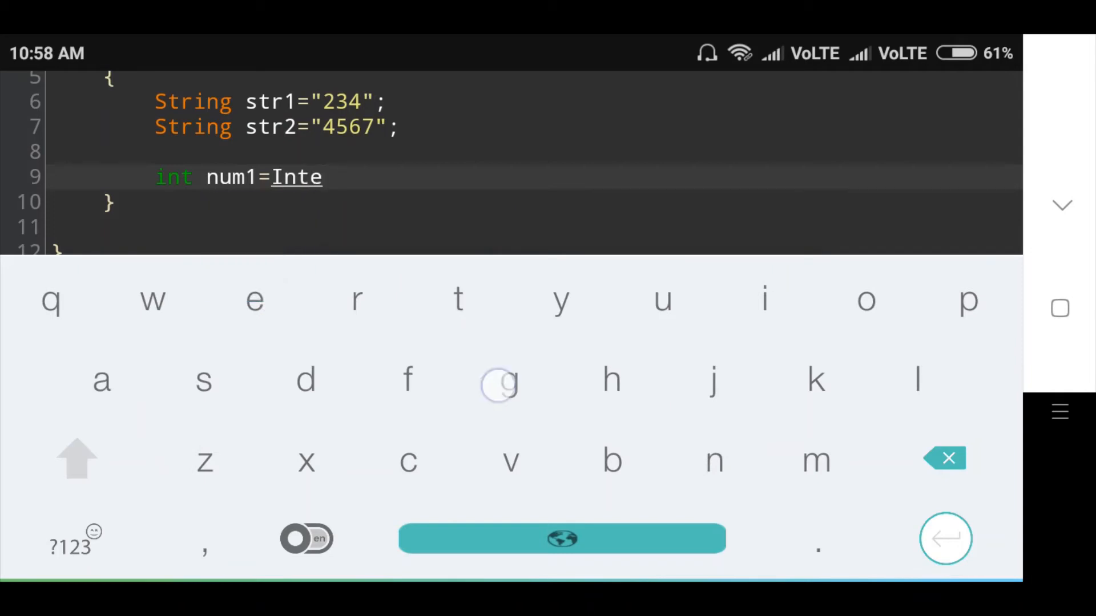
{"action": "type", "text": "ger."}
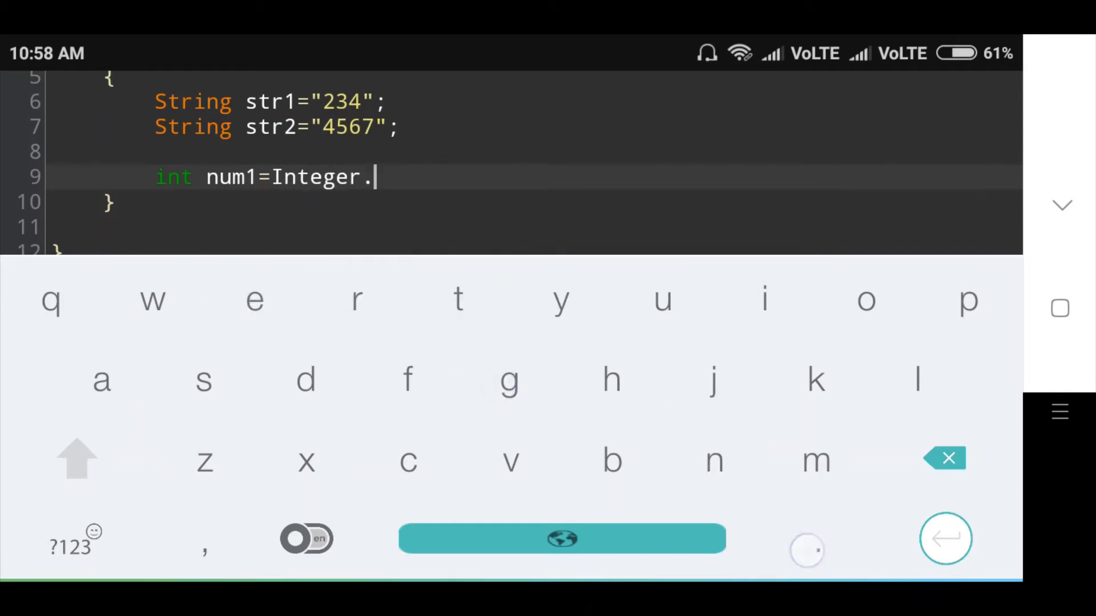
{"action": "left_click", "coordinate": [76, 460]}
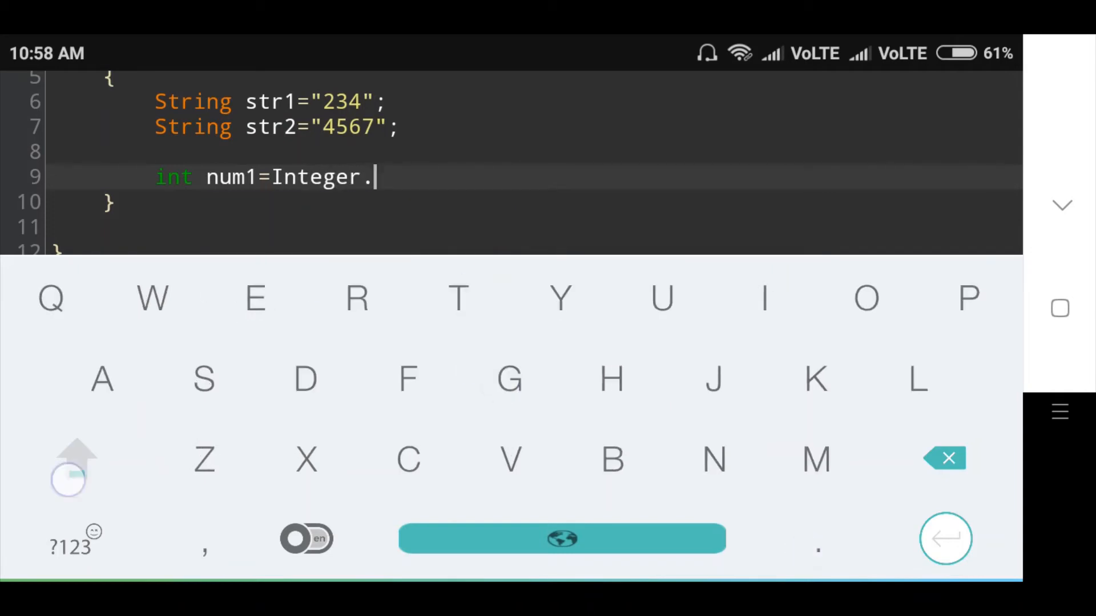
{"action": "type", "text": "parseInt("}
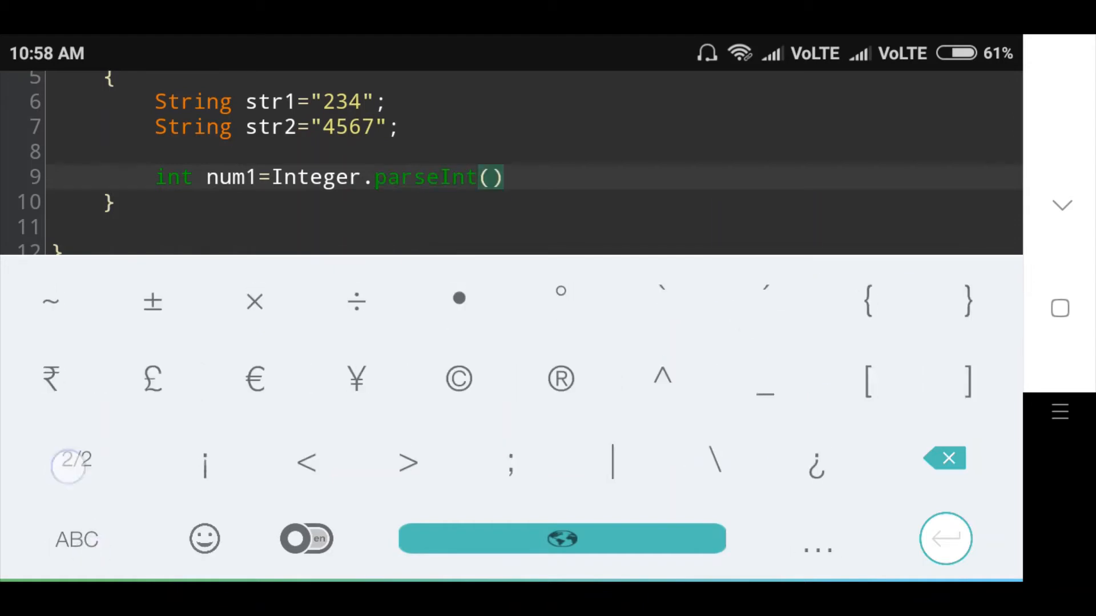
{"action": "left_click", "coordinate": [77, 539]}
{"action": "type", "text": "int n"}
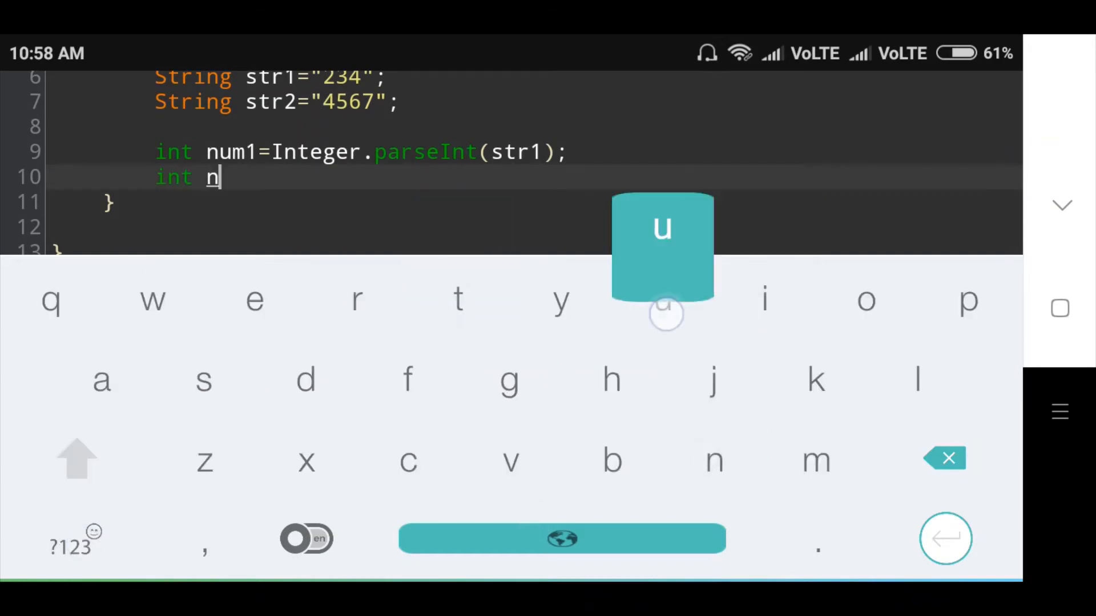
{"action": "type", "text": "um2=Inte"}
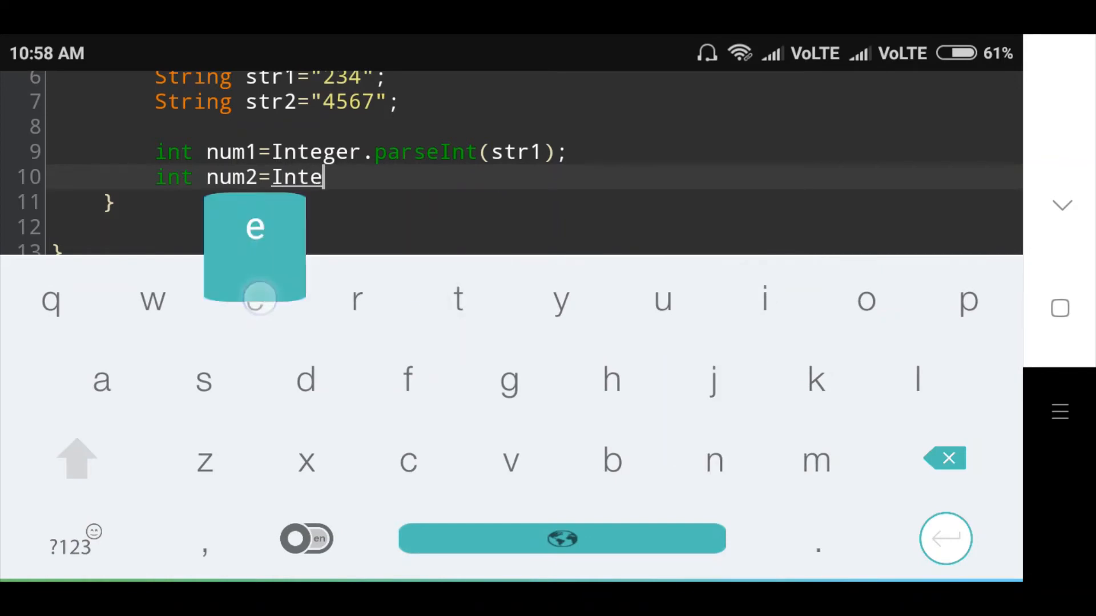
{"action": "type", "text": "ger"}
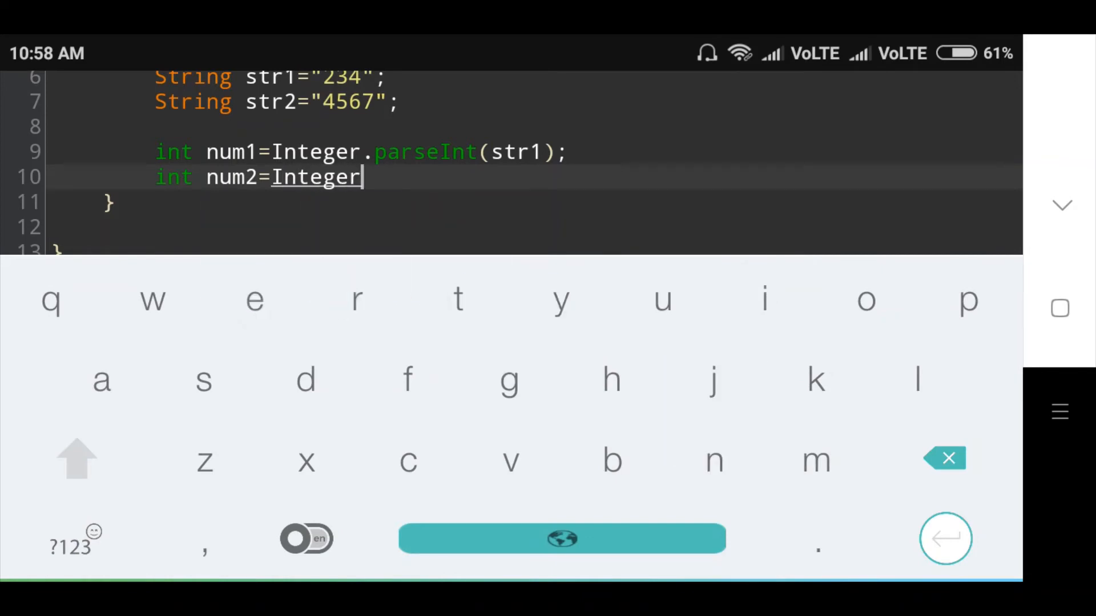
{"action": "left_click", "coordinate": [817, 545]}
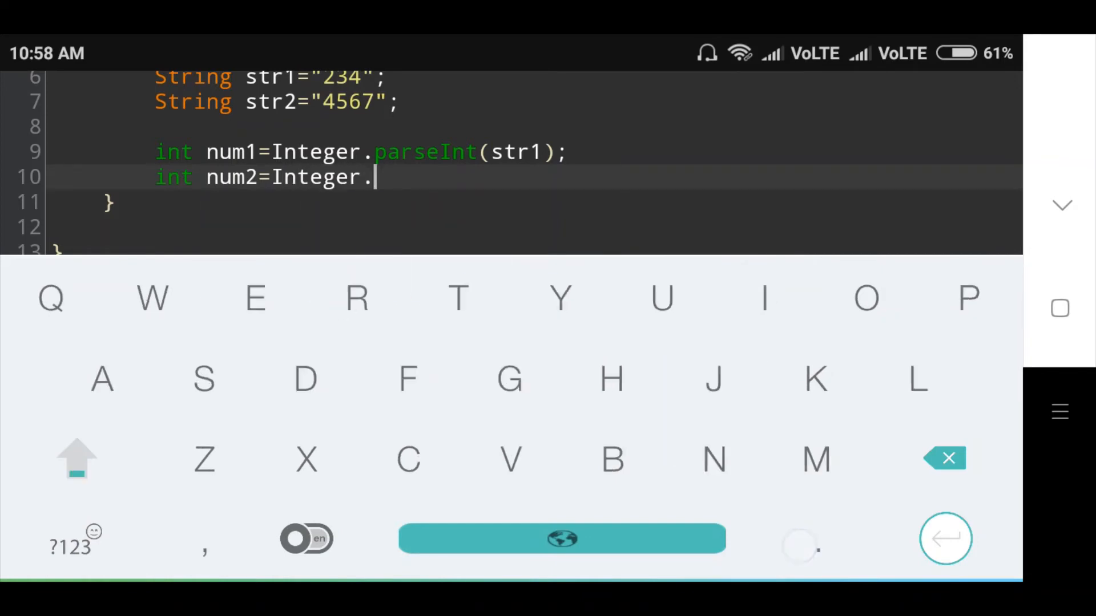
{"action": "left_click", "coordinate": [969, 299]}
{"action": "type", "text": "parse"}
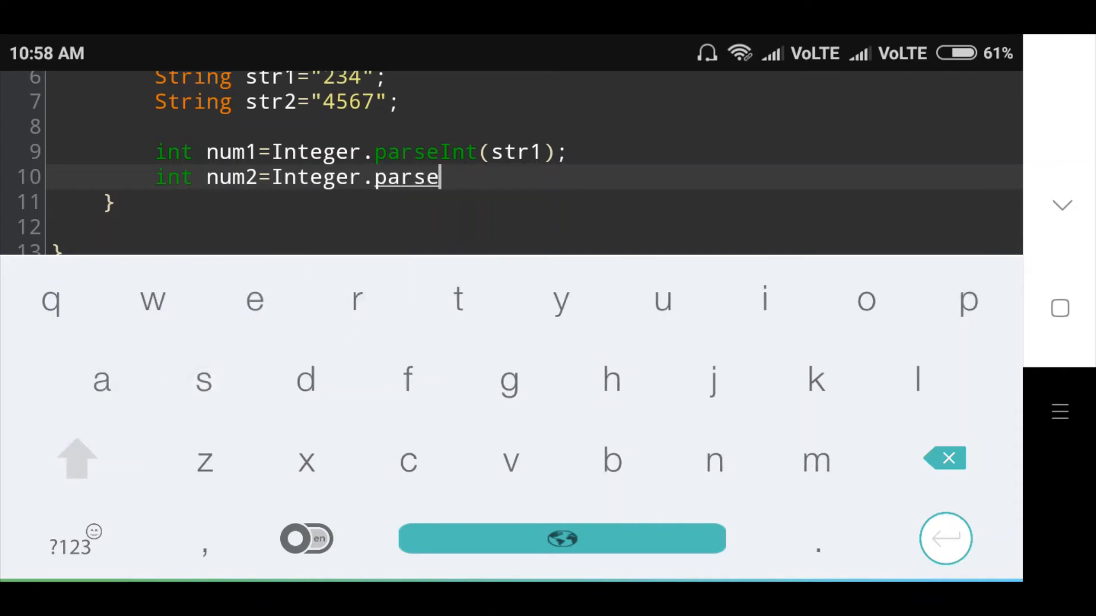
{"action": "type", "text": "Int(str2);"}
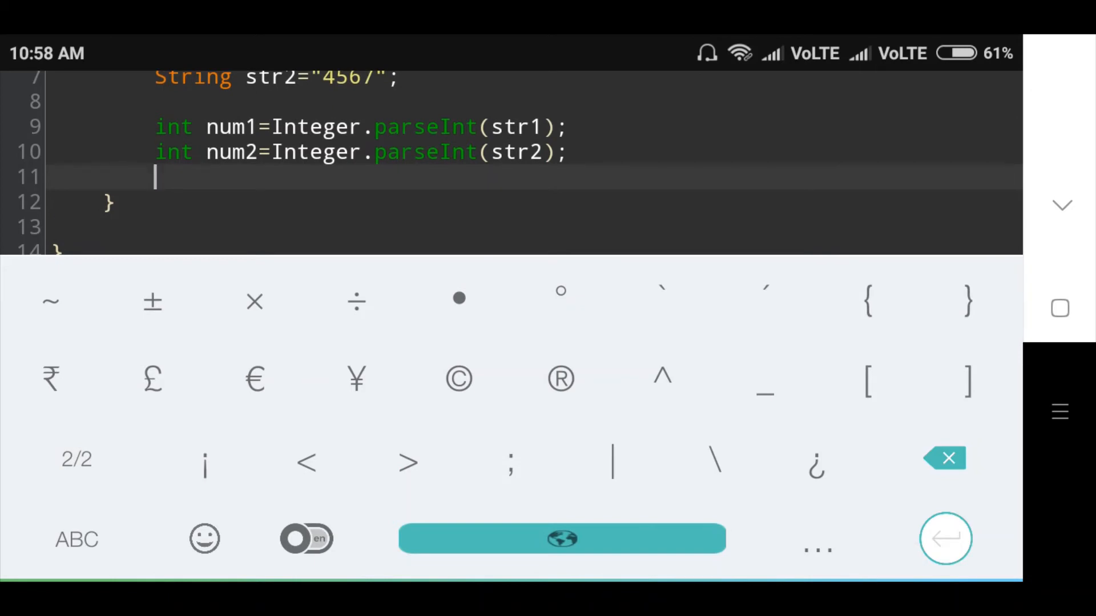
Step: Add System.out.println(num1); on line 12 and System.out.println(num2); on line 14
{"action": "left_click", "coordinate": [76, 539]}
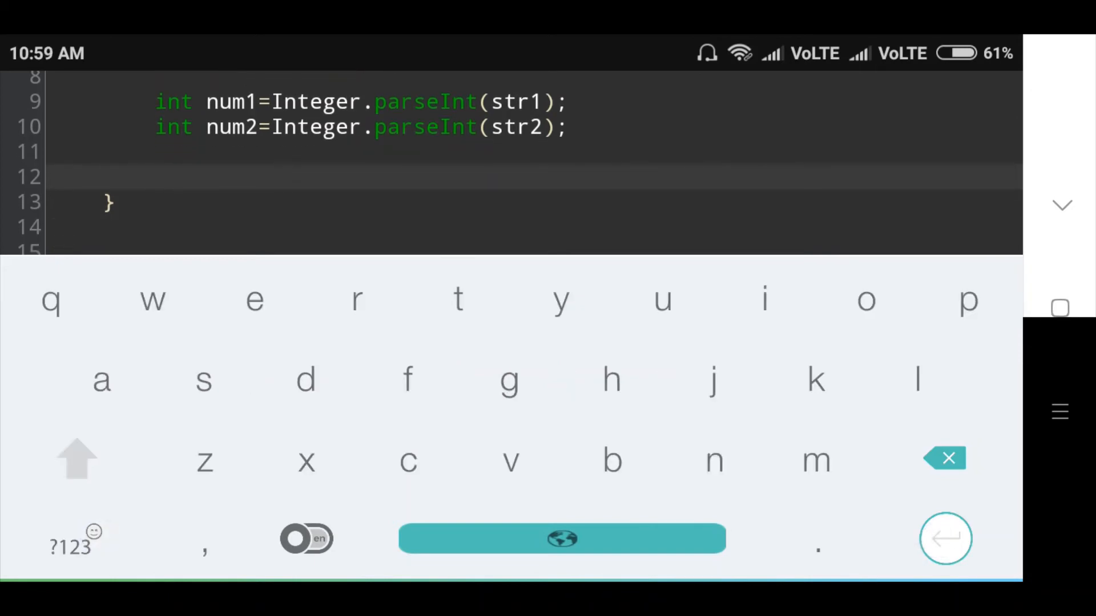
{"action": "left_click", "coordinate": [77, 458]}
{"action": "type", "text": "System."}
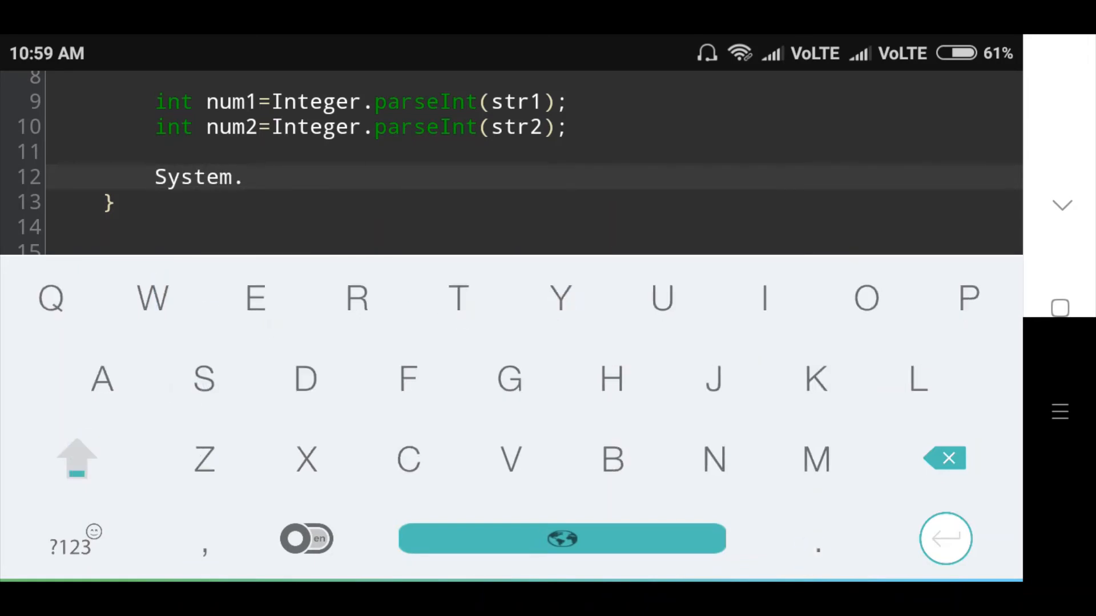
{"action": "type", "text": "out"}
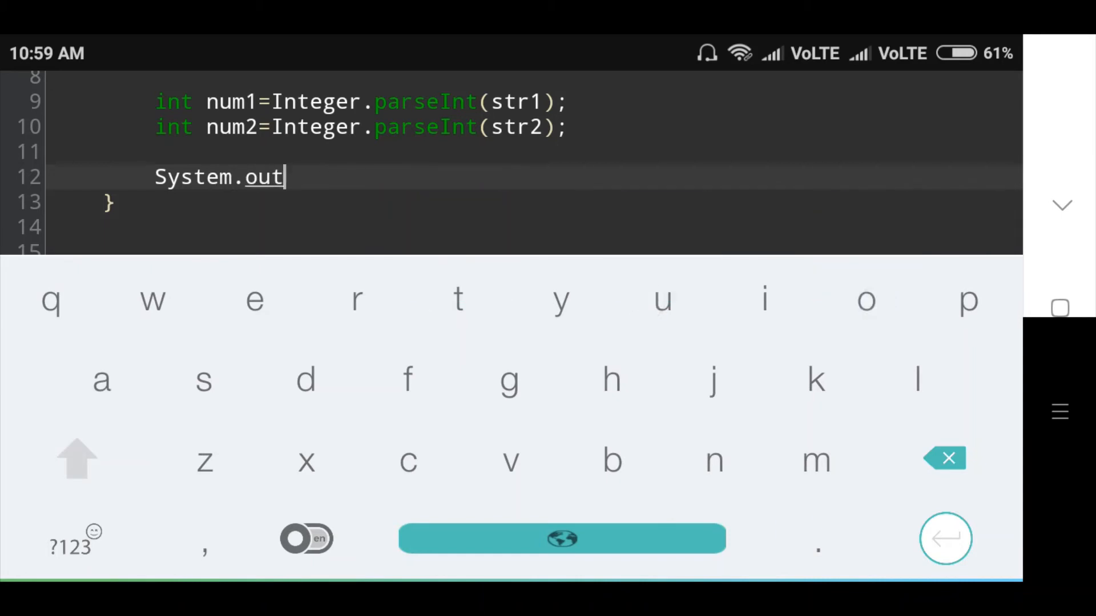
{"action": "type", "text": "println"}
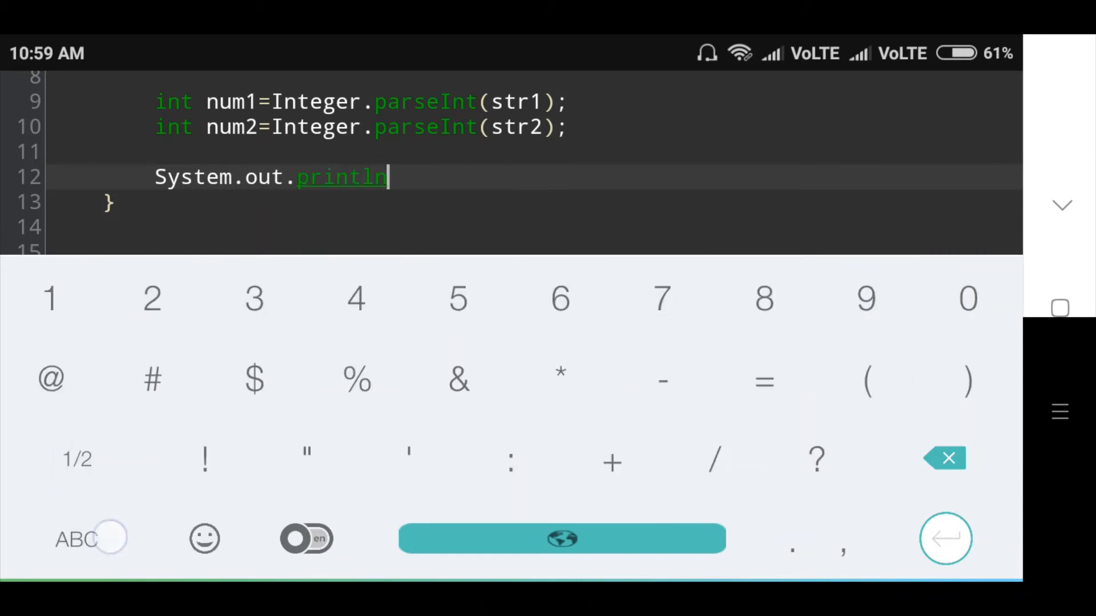
{"action": "type", "text": "(\""}
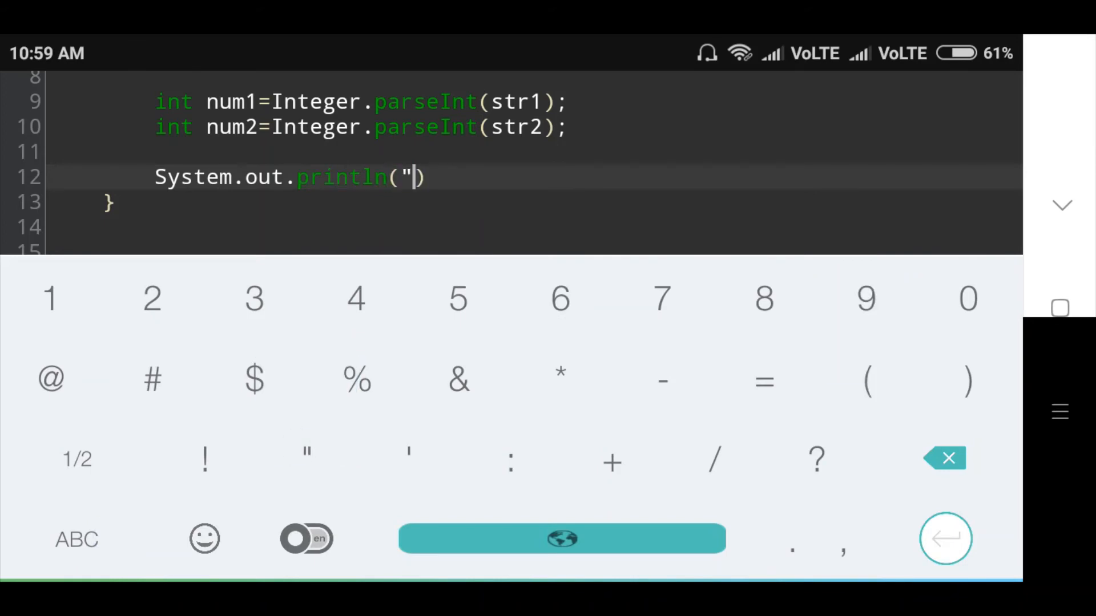
{"action": "left_click", "coordinate": [945, 457]}
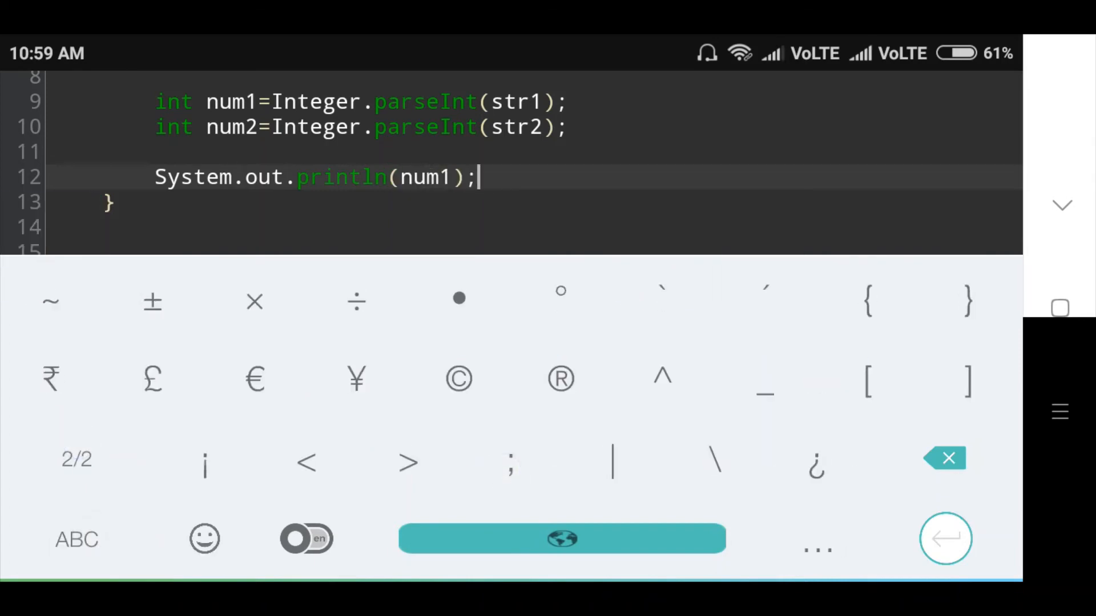
{"action": "key", "text": "enter"}
{"action": "type", "text": "System."}
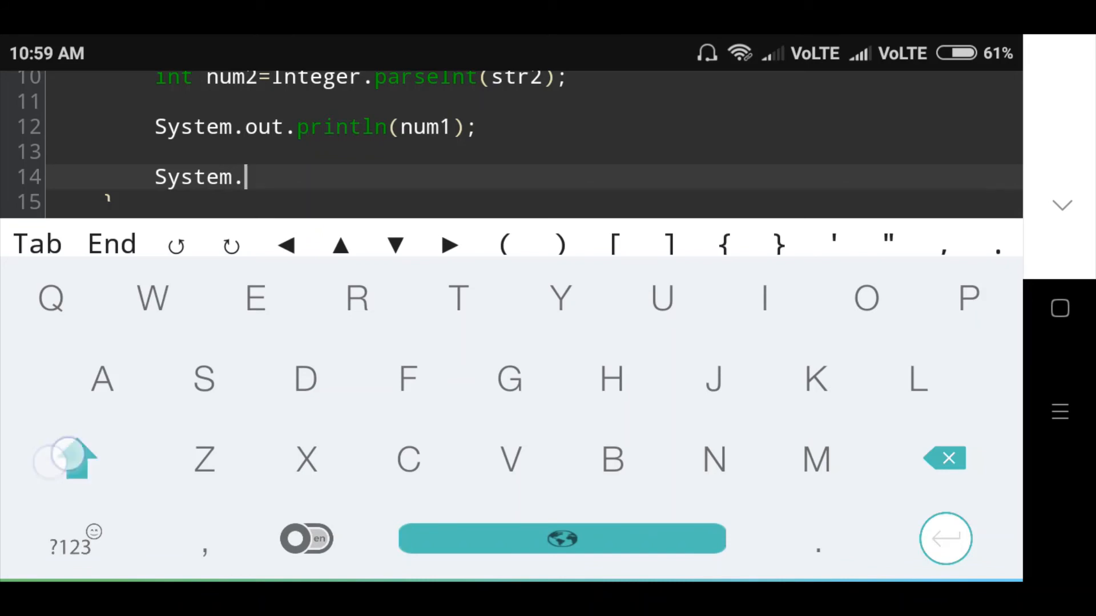
{"action": "left_click", "coordinate": [865, 299]}
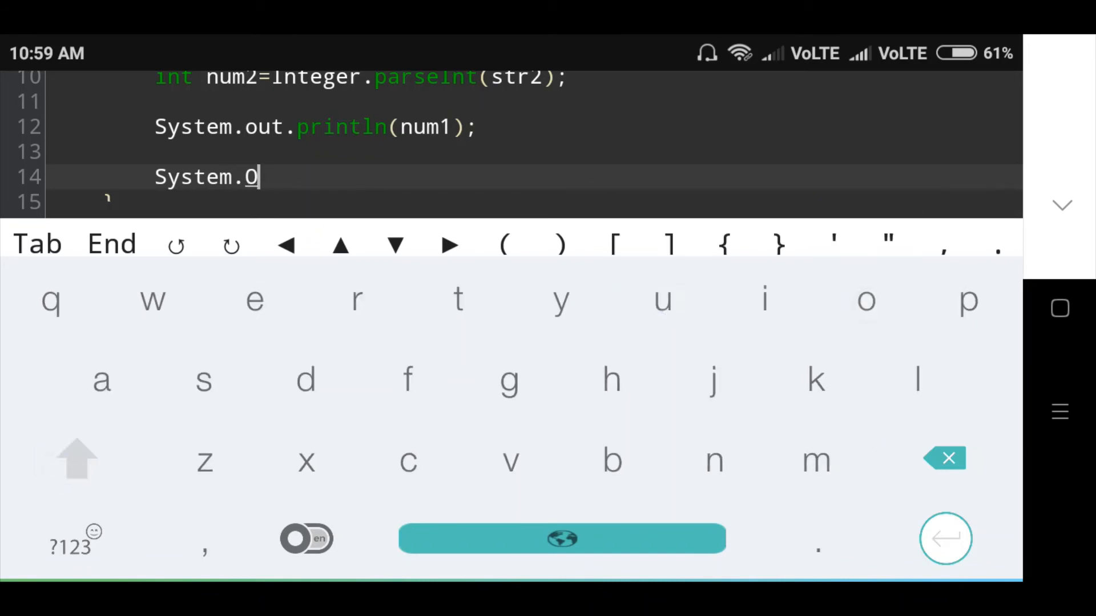
{"action": "type", "text": "ut.println("}
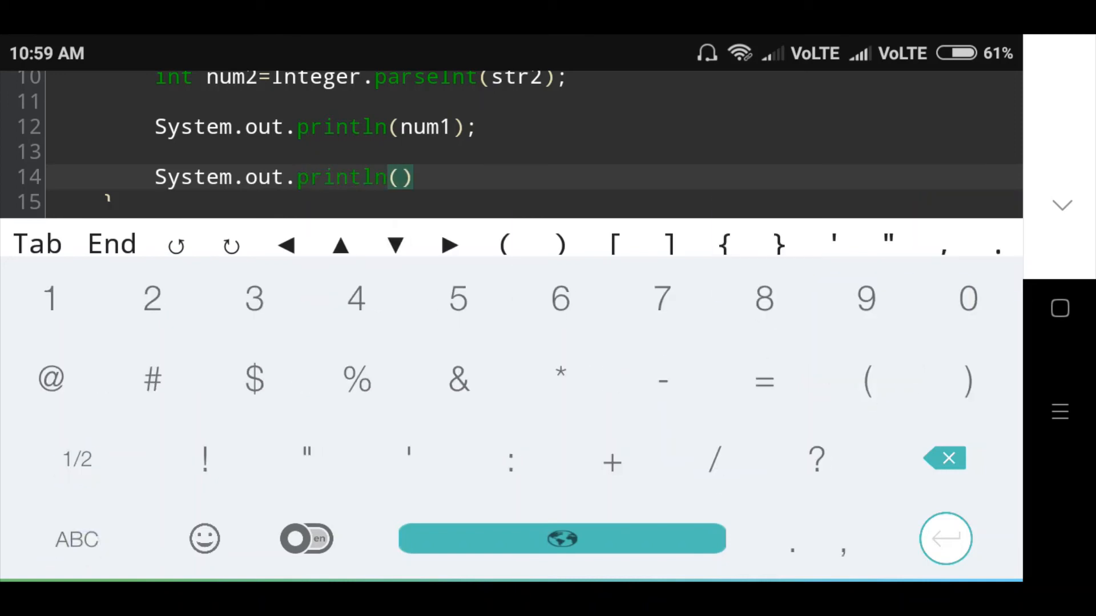
{"action": "left_click", "coordinate": [76, 539]}
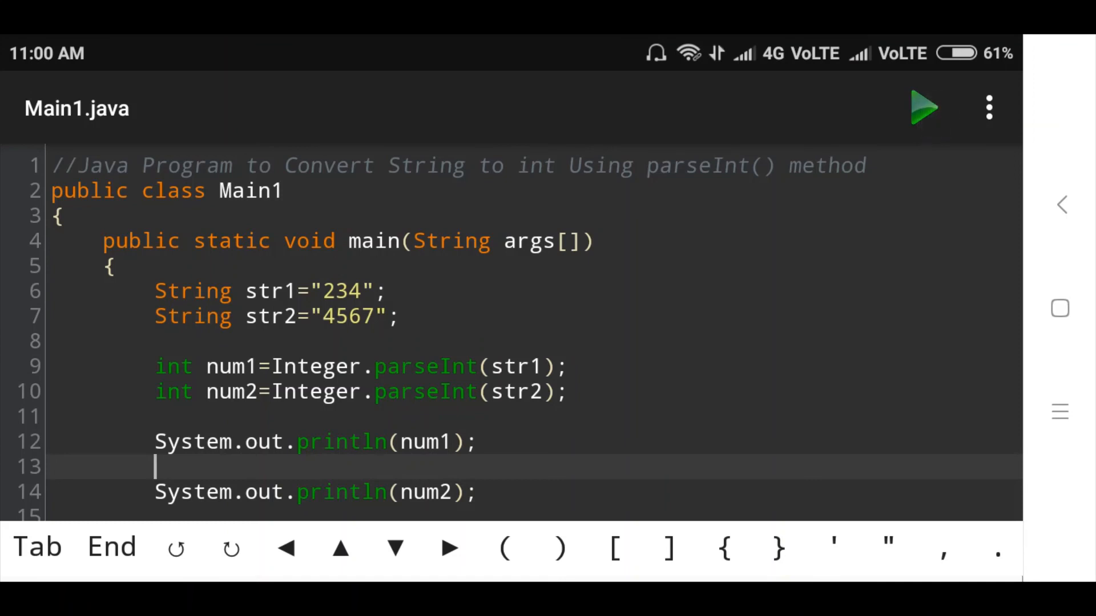
{"action": "left_click", "coordinate": [924, 107]}
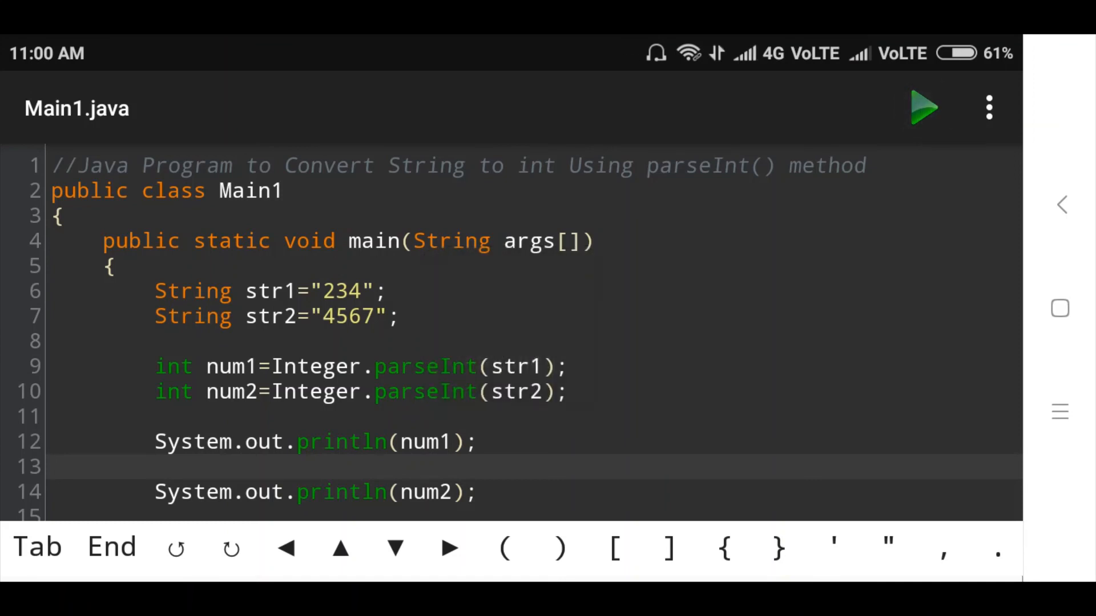
{"action": "left_click", "coordinate": [924, 109]}
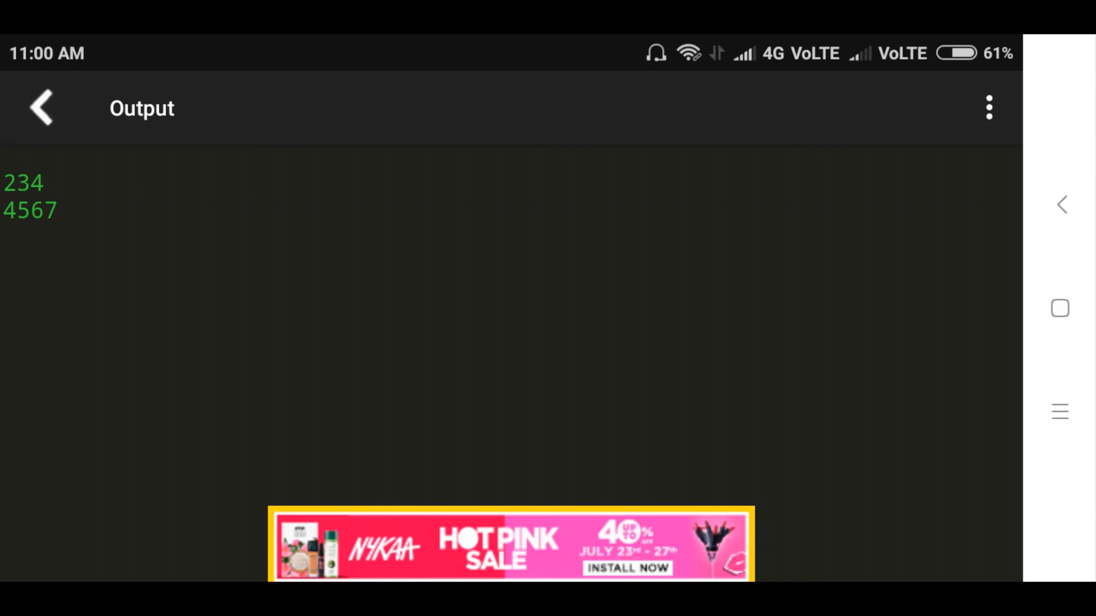
{"action": "left_click", "coordinate": [40, 108]}
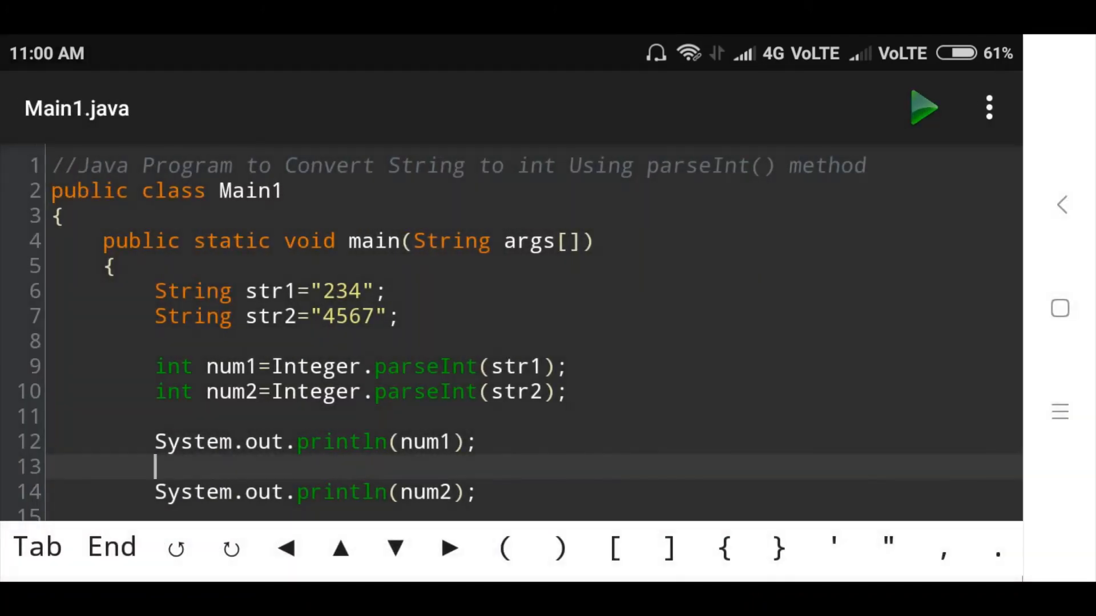